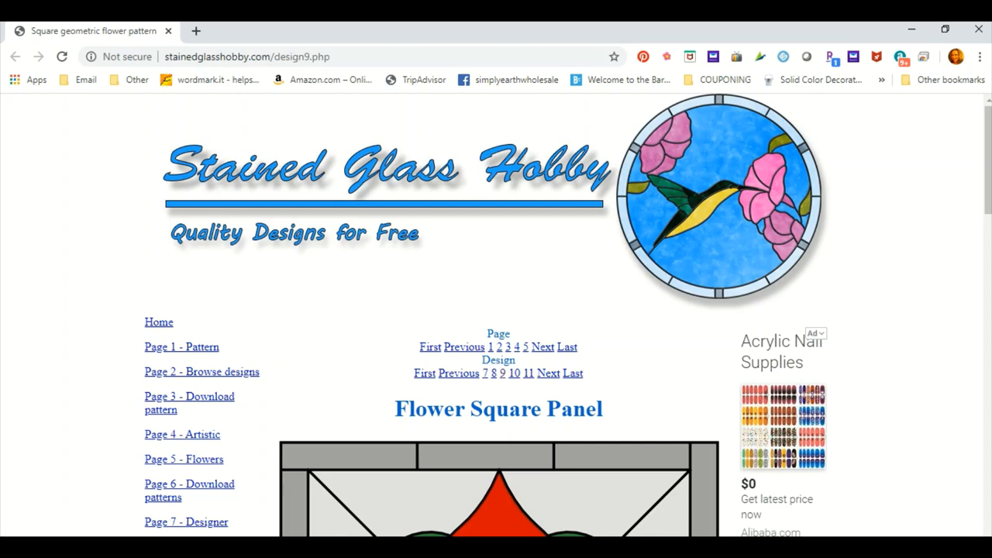
pyautogui.moveTo(803, 376)
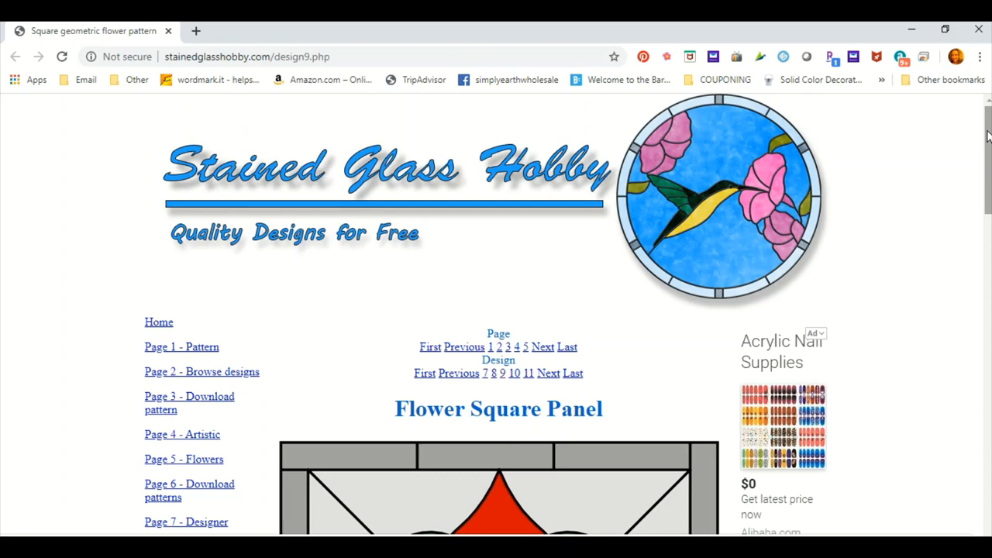
# Scroll to the Flower Square Panel outline drawing and copy that image
pyautogui.scroll(-3)
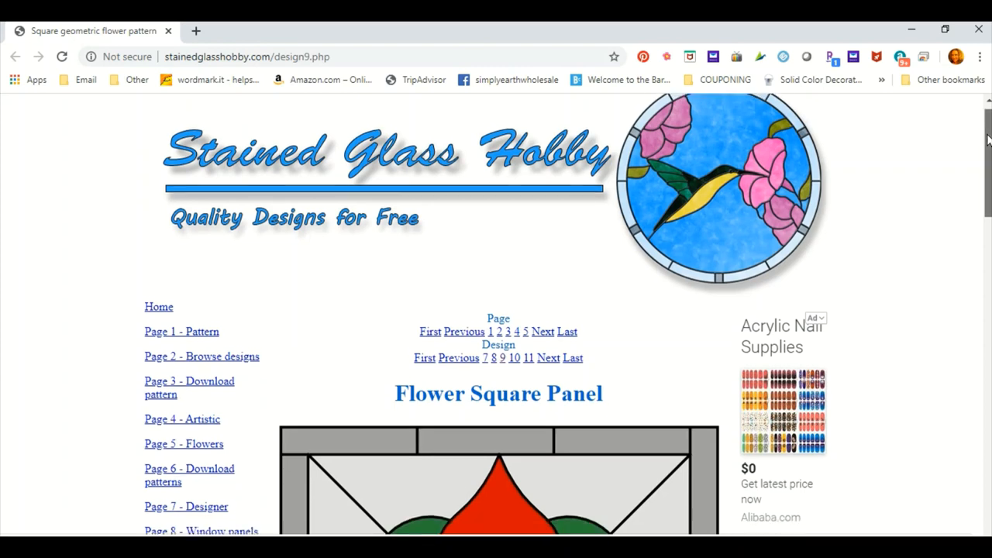
pyautogui.scroll(-3)
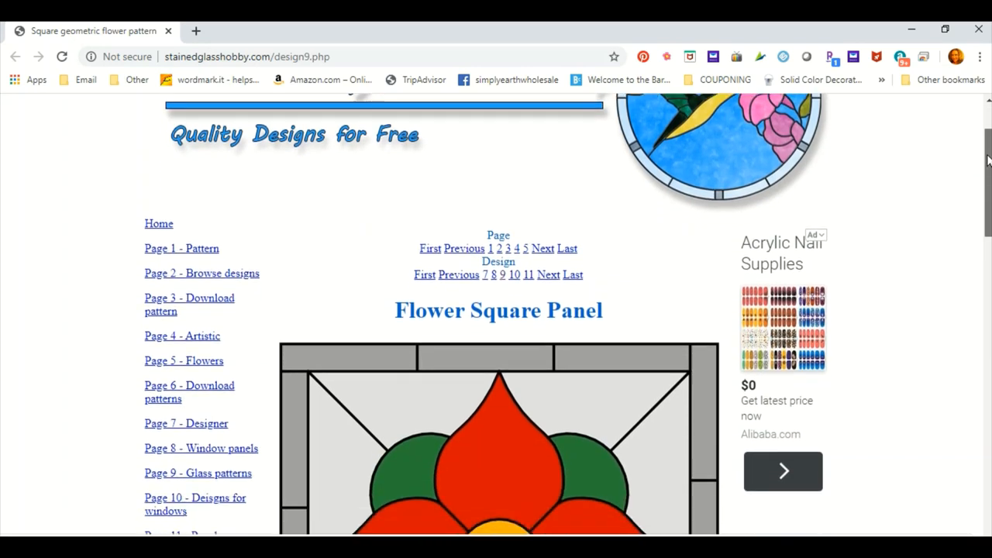
pyautogui.scroll(-3)
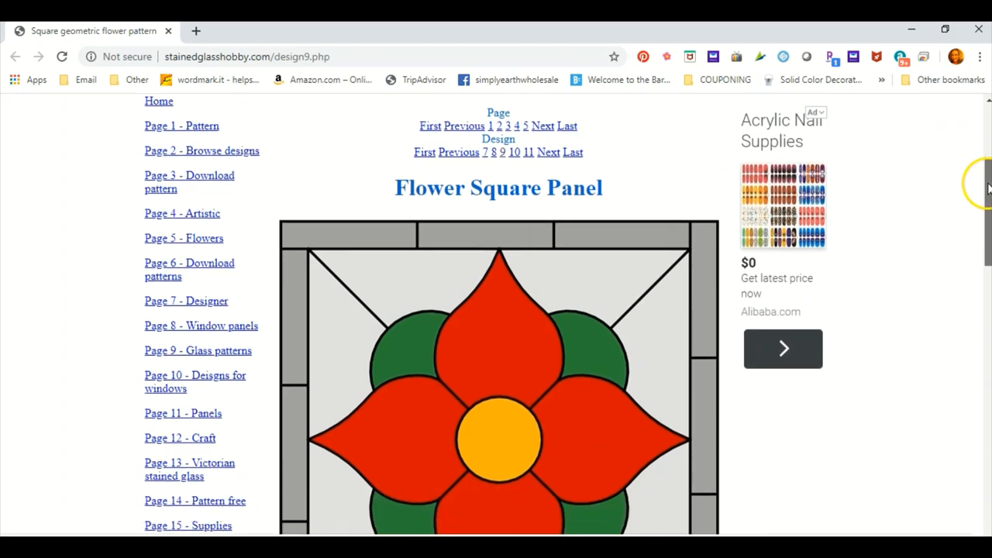
pyautogui.scroll(3)
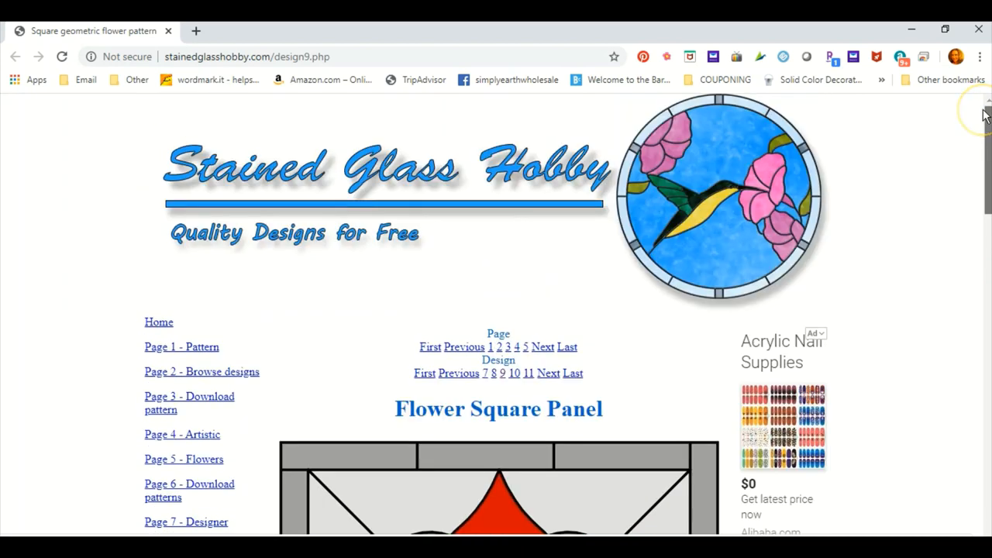
pyautogui.moveTo(350, 232)
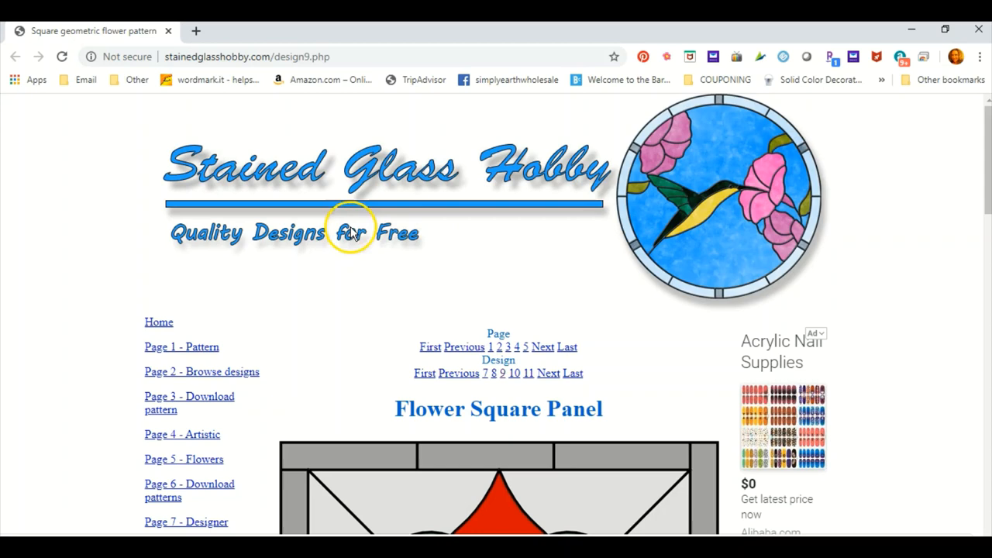
pyautogui.scroll(-3)
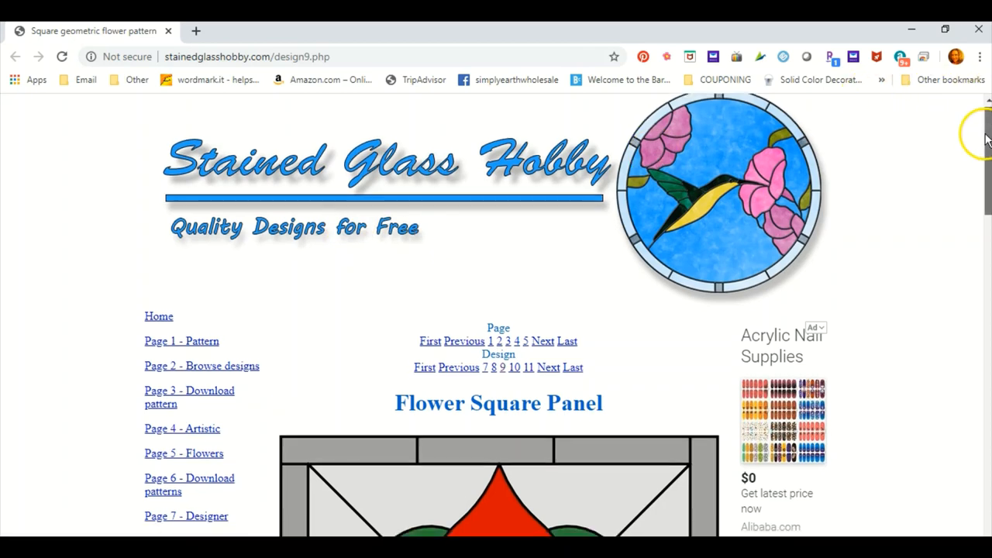
pyautogui.scroll(-3)
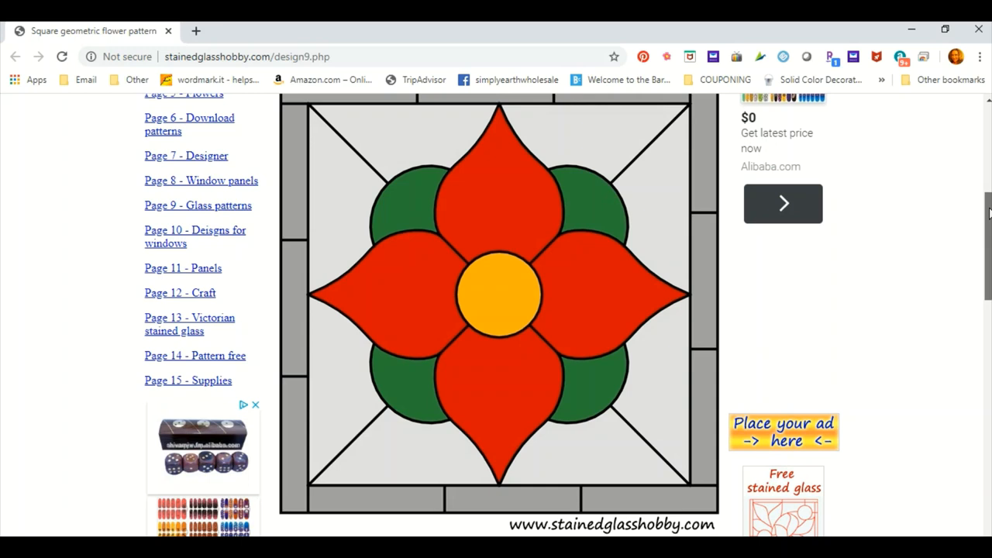
pyautogui.scroll(-3)
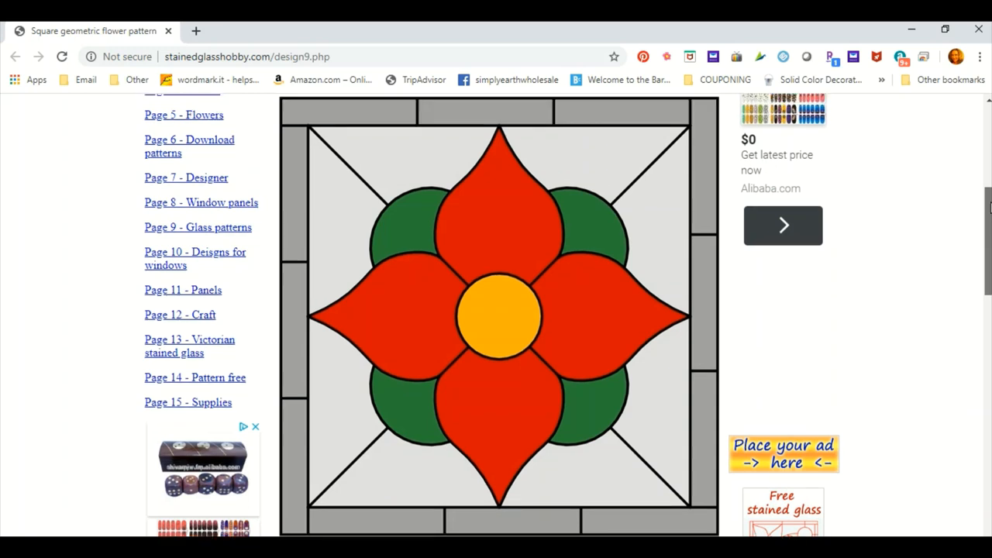
pyautogui.scroll(-3)
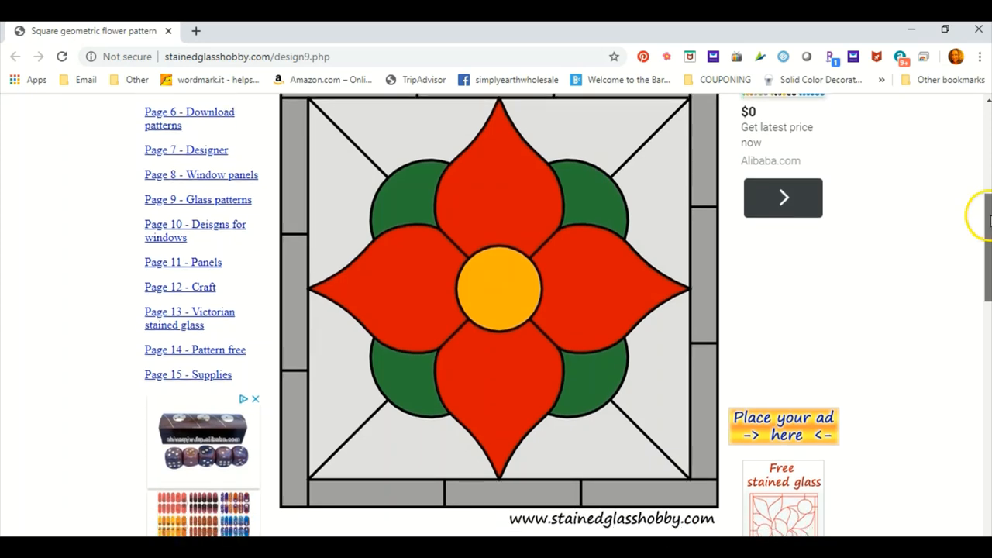
pyautogui.scroll(-3)
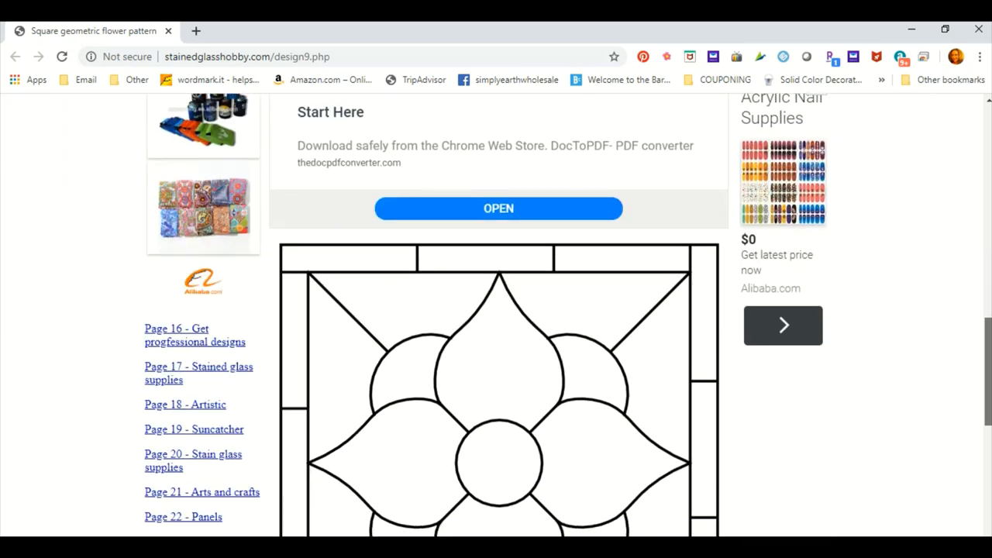
pyautogui.scroll(-3)
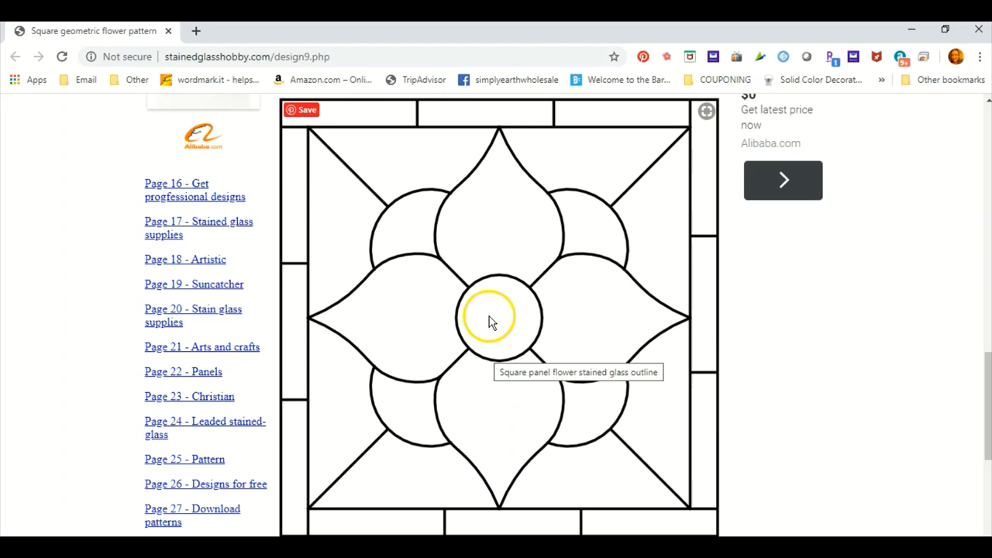
pyautogui.rightClick(489, 320)
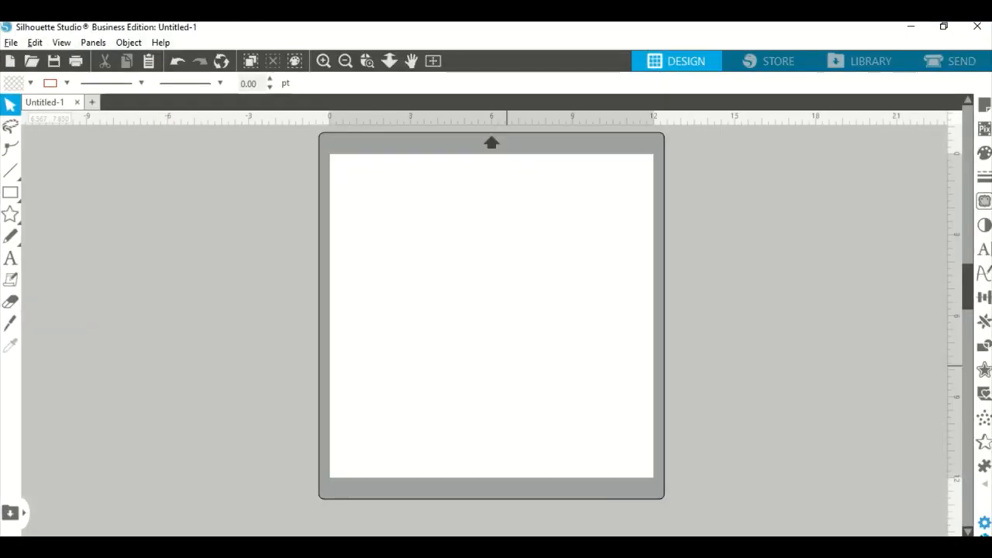
# Paste the flower outline onto the page and resize it to 7.850 in wide and tall
pyautogui.rightClick(403, 240)
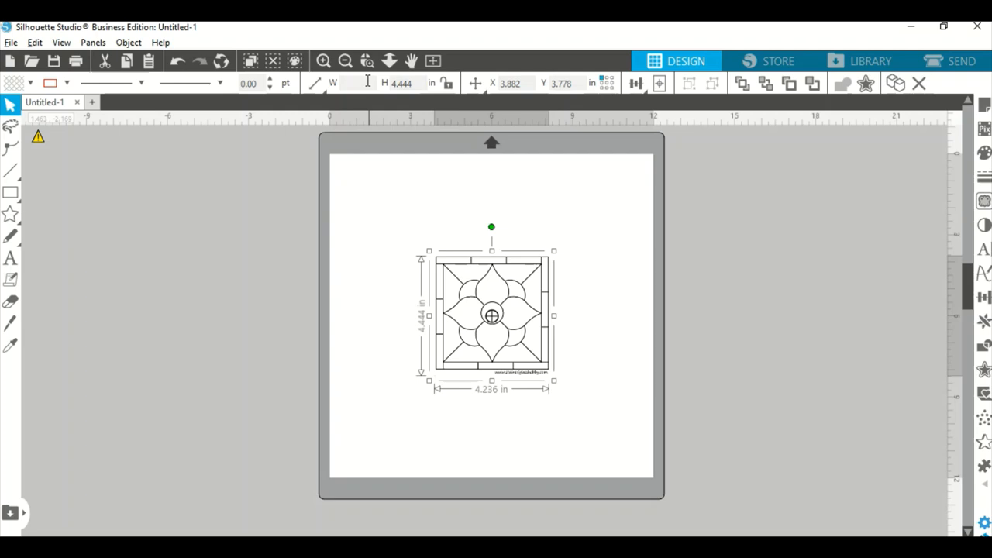
pyautogui.write('7.')
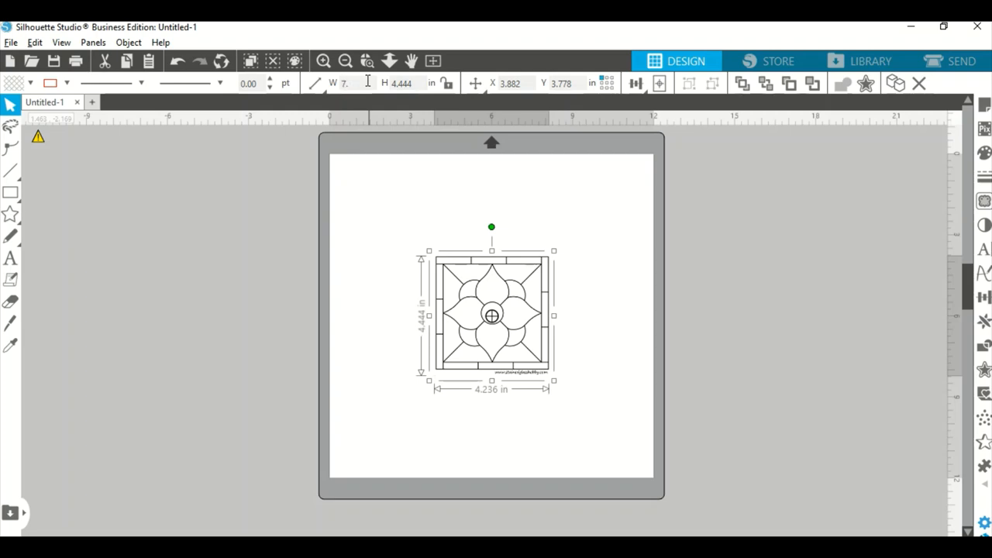
pyautogui.write('7.850')
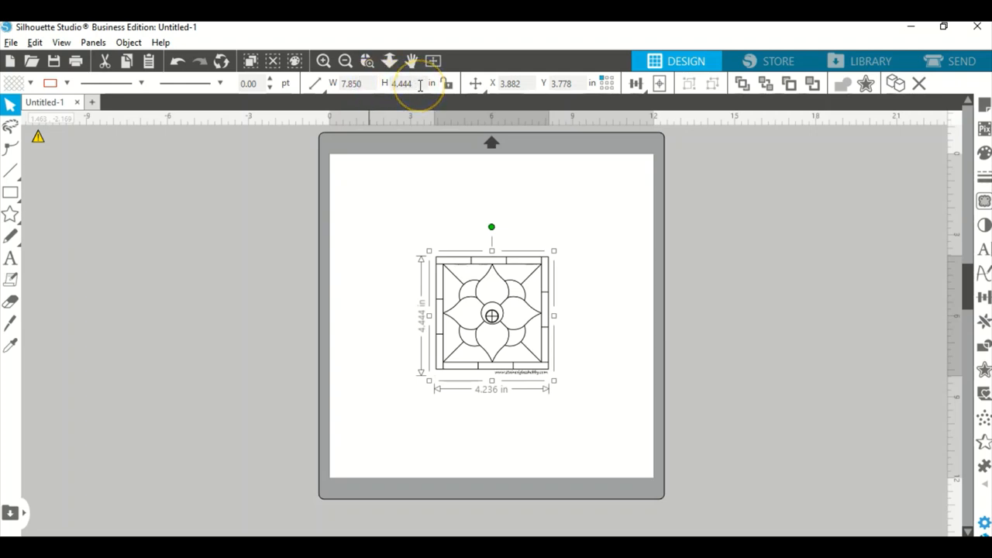
pyautogui.click(403, 84)
pyautogui.write('7.850')
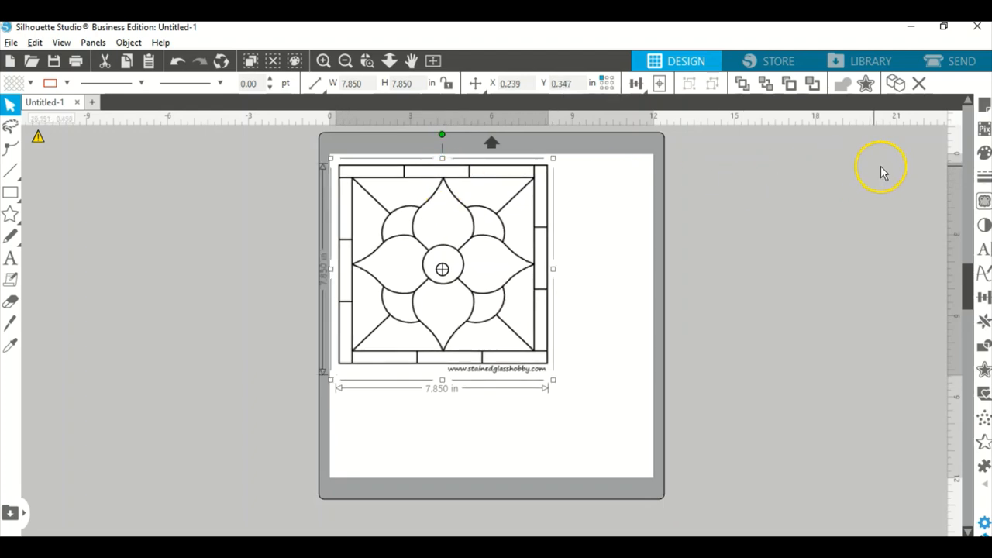
# Trace the whole stained-glass picture at 45% threshold to create cut lines
pyautogui.click(983, 201)
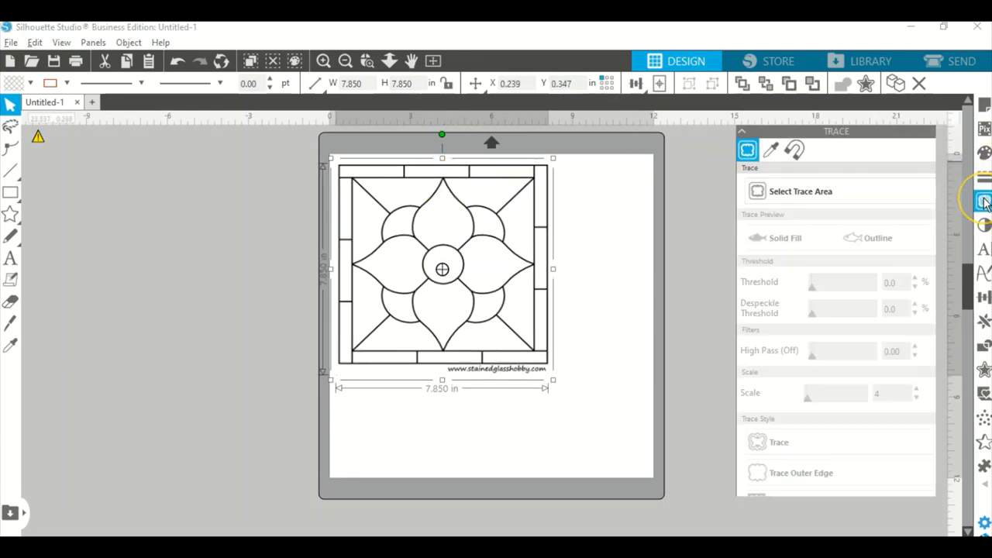
pyautogui.click(800, 190)
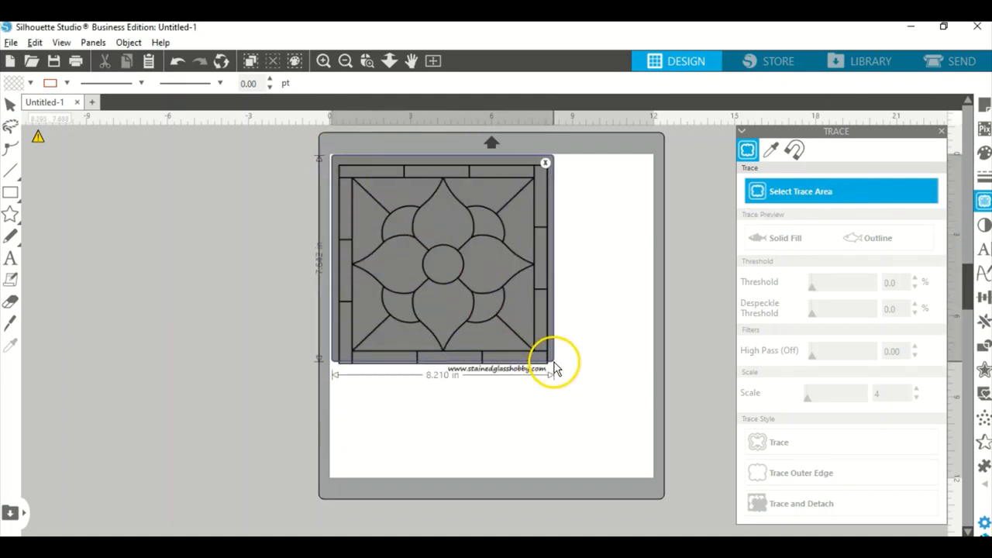
pyautogui.moveTo(555, 365); pyautogui.dragTo(555, 380)
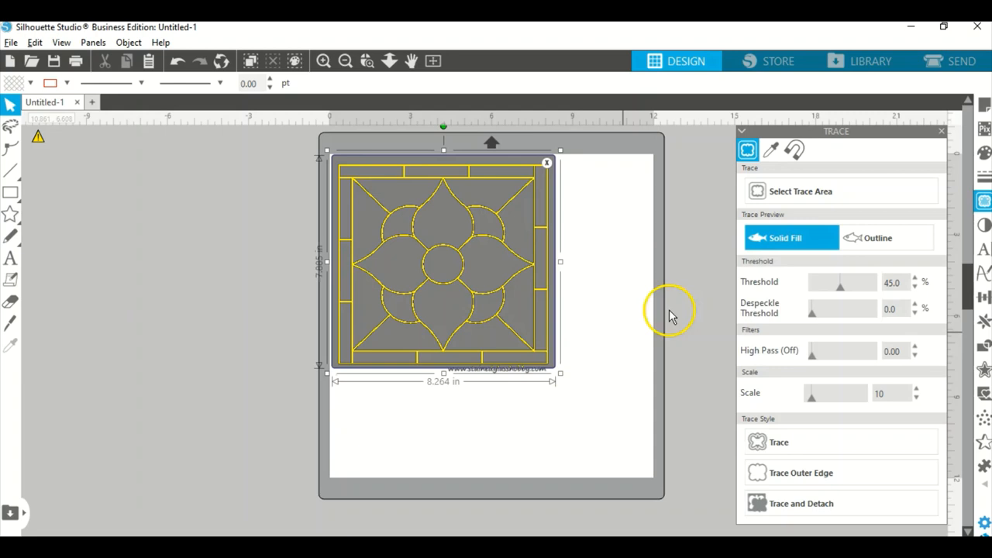
pyautogui.click(778, 442)
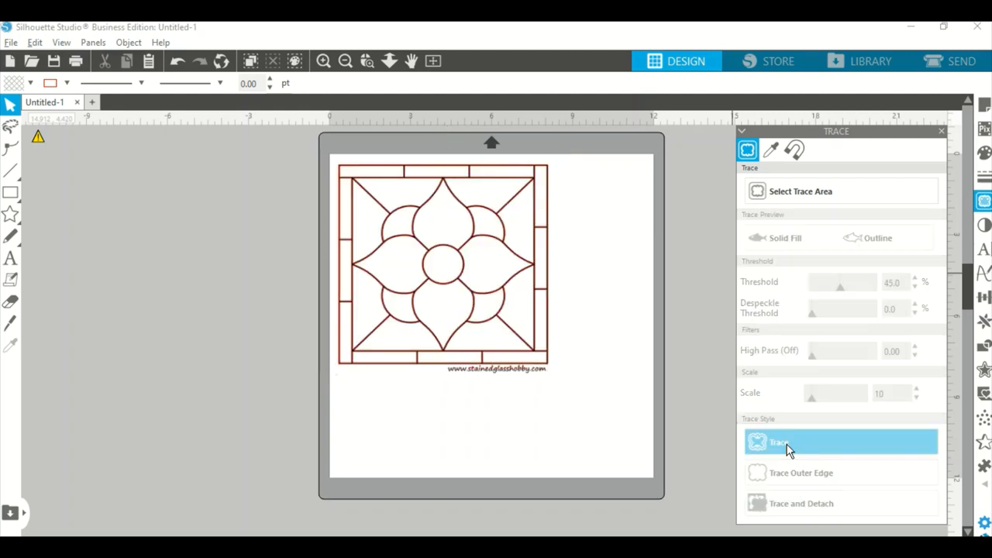
pyautogui.click(778, 442)
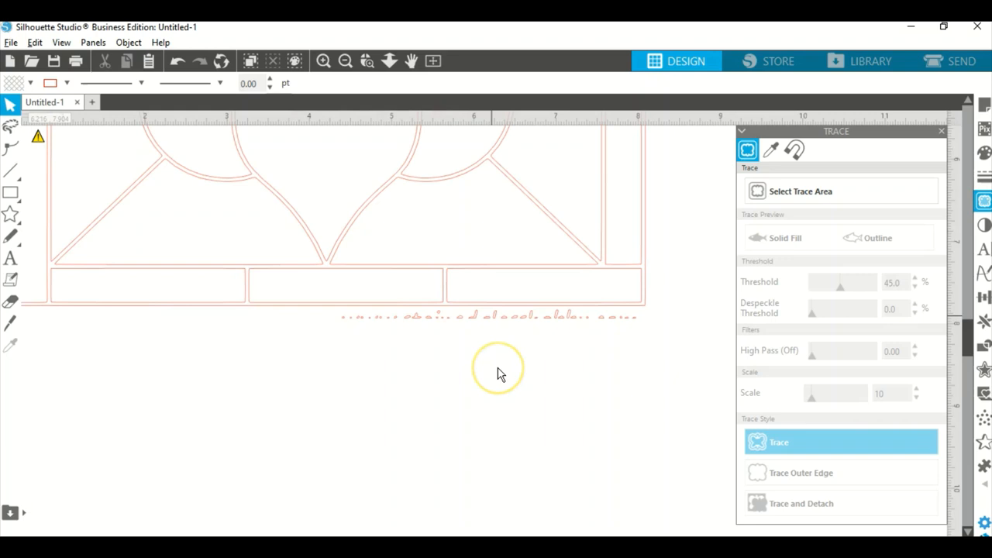
# Erase and delete the traced website text so only the flower outline remains
pyautogui.click(488, 316)
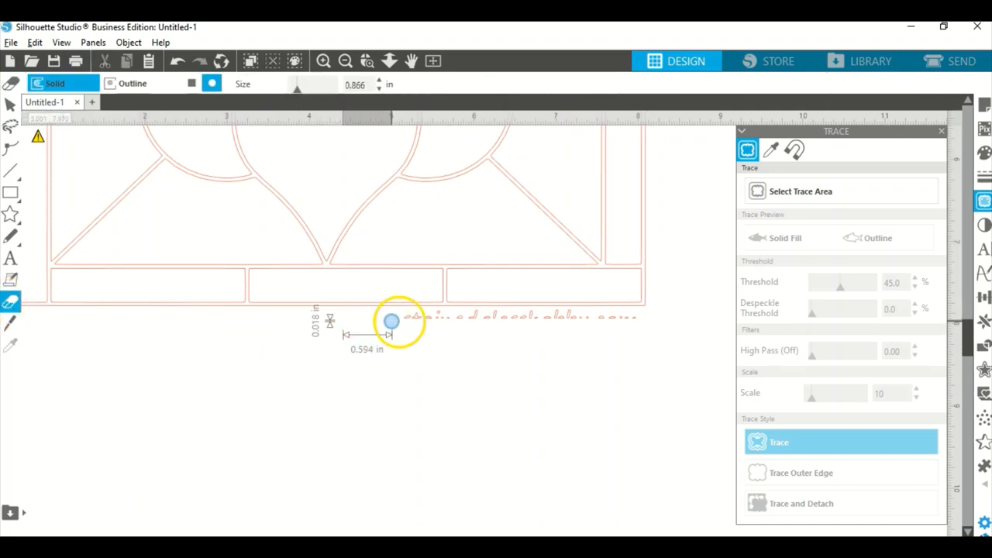
pyautogui.moveTo(390, 321); pyautogui.dragTo(434, 319)
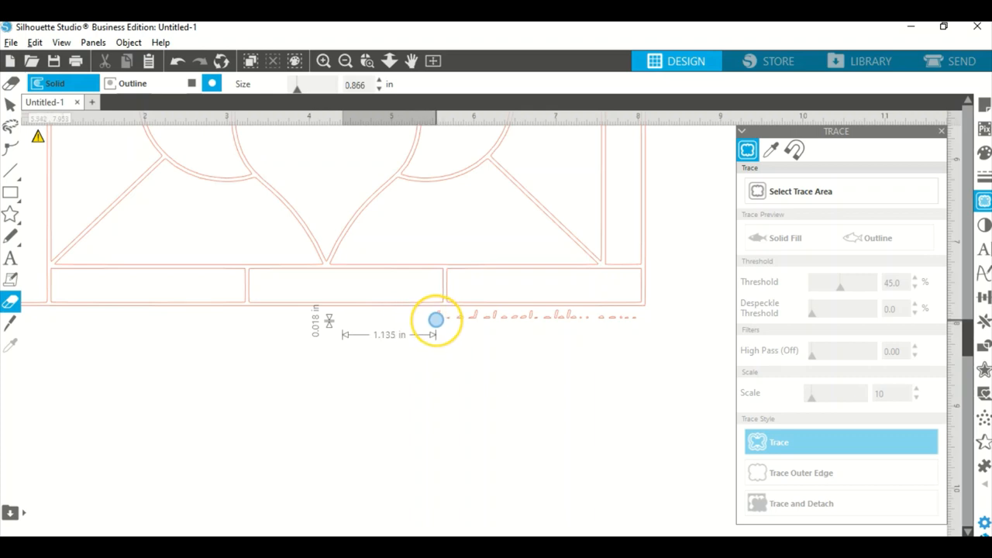
pyautogui.moveTo(435, 319); pyautogui.dragTo(458, 319)
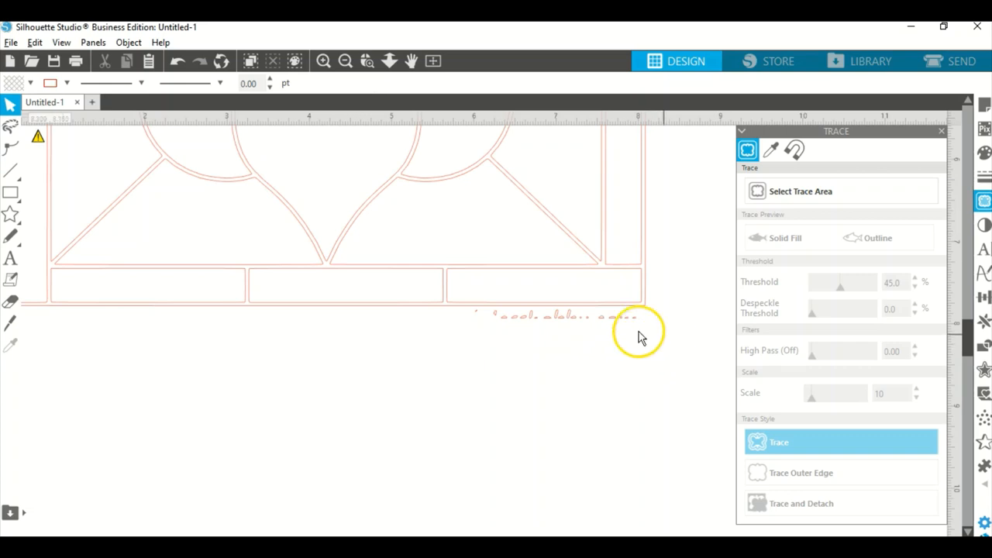
pyautogui.click(558, 317)
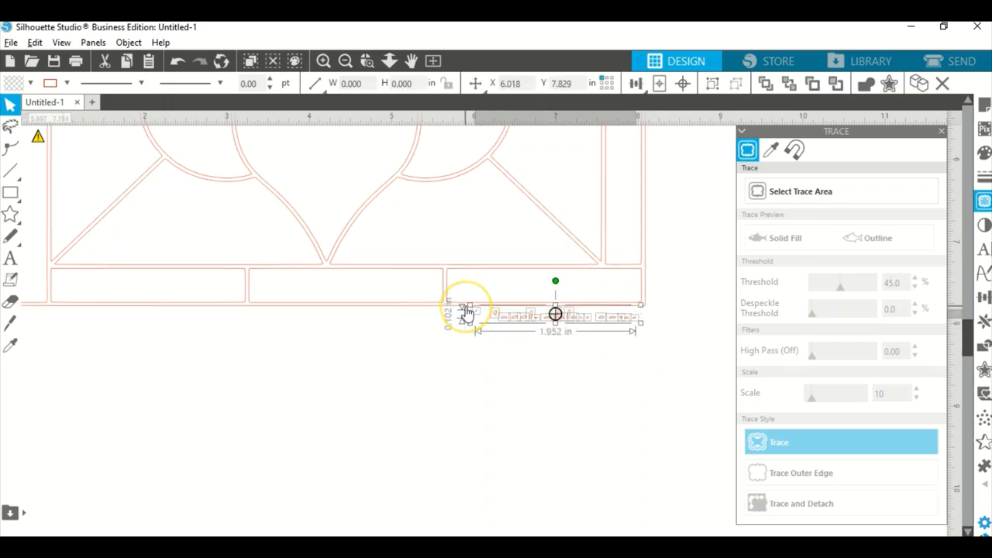
pyautogui.click(344, 62)
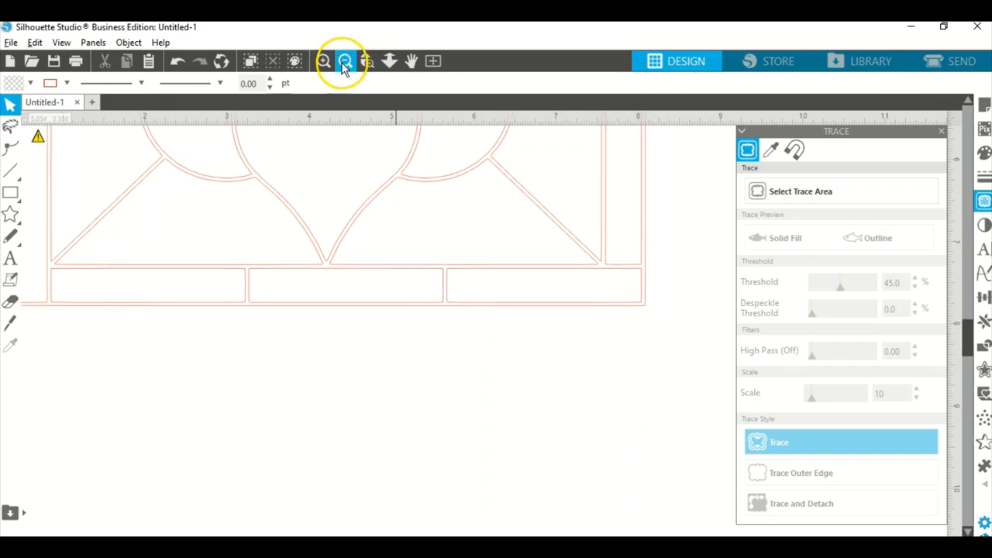
pyautogui.click(344, 62)
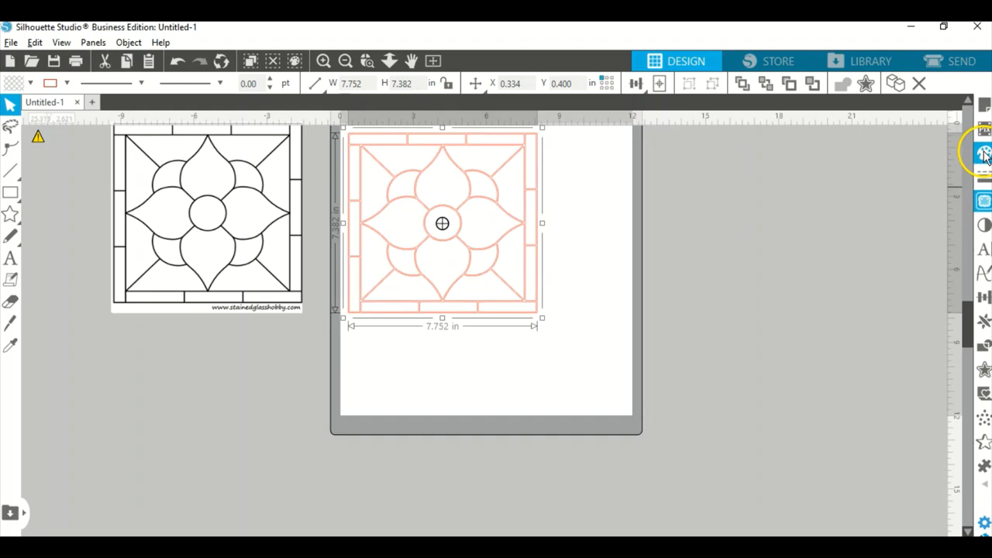
# Set the traced flower outline's line colour to black
pyautogui.click(983, 152)
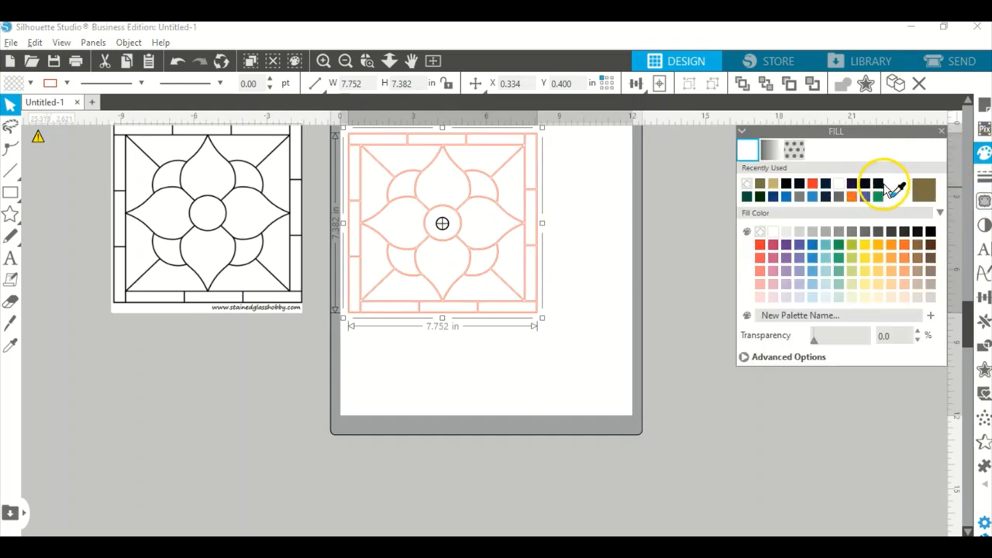
pyautogui.click(865, 182)
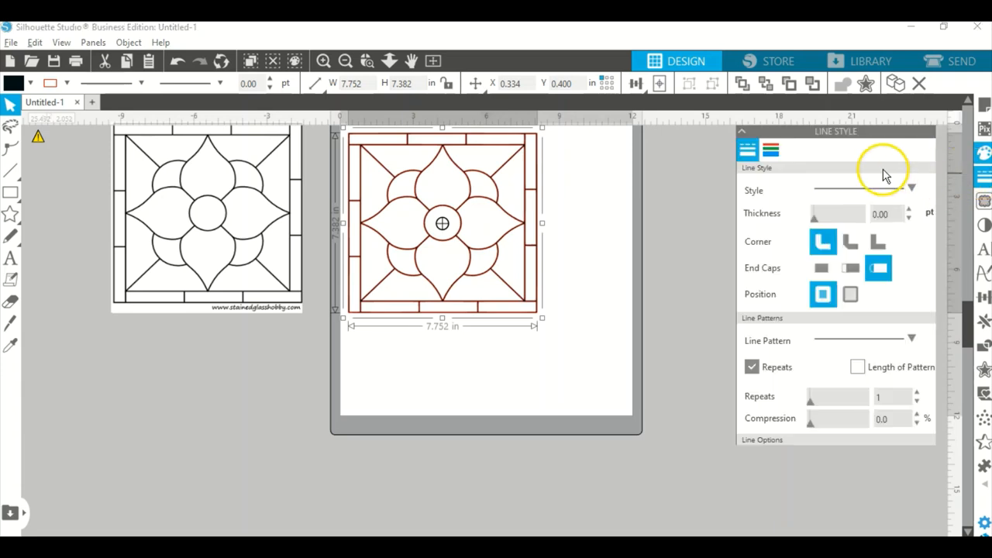
pyautogui.click(770, 149)
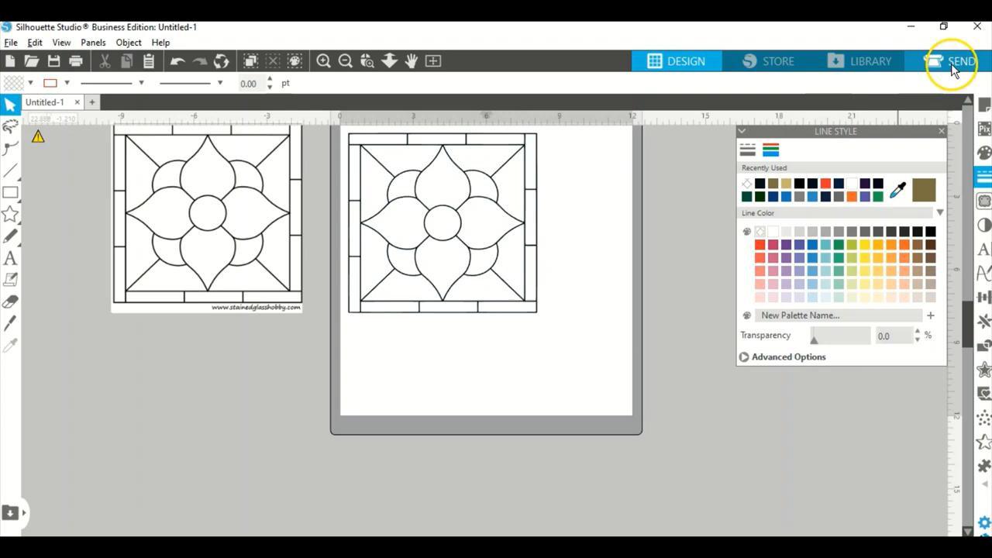
# Switch to the Send panel in Line mode and browse the Tool 1 material list
pyautogui.click(961, 62)
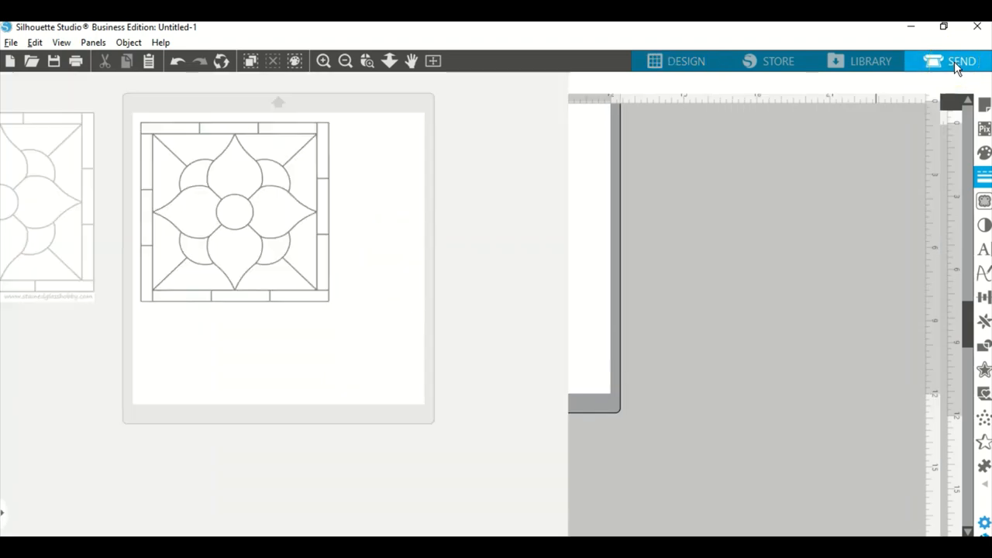
pyautogui.click(961, 62)
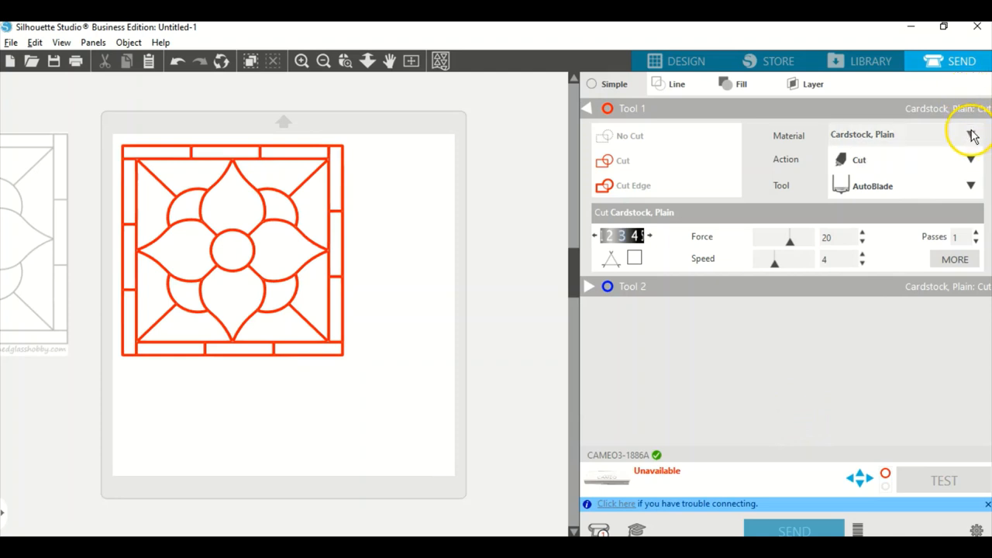
pyautogui.click(971, 134)
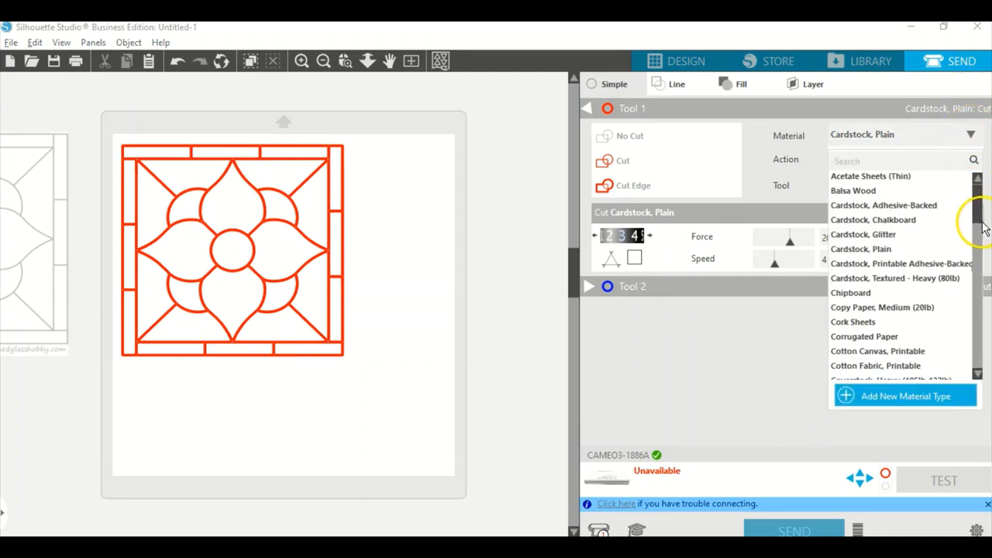
pyautogui.scroll(-3)
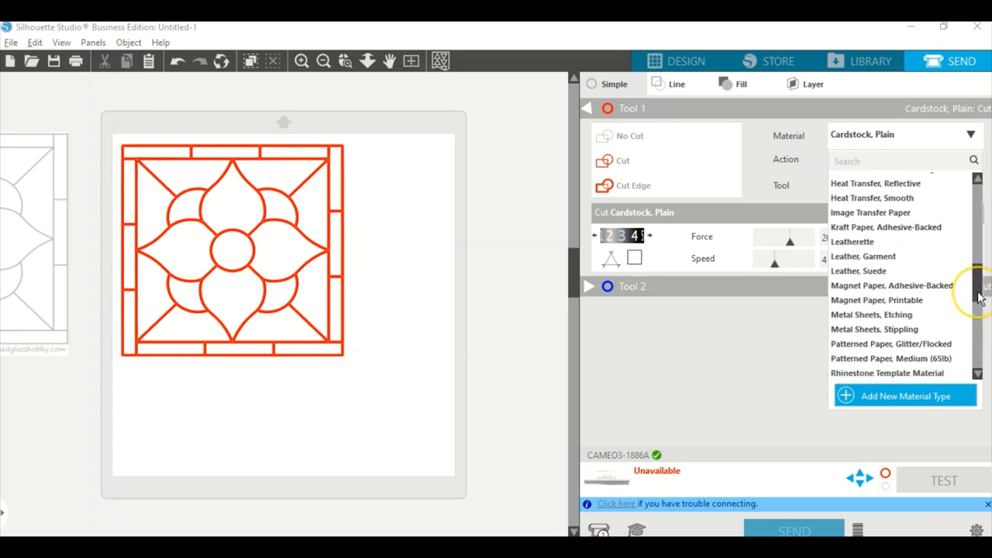